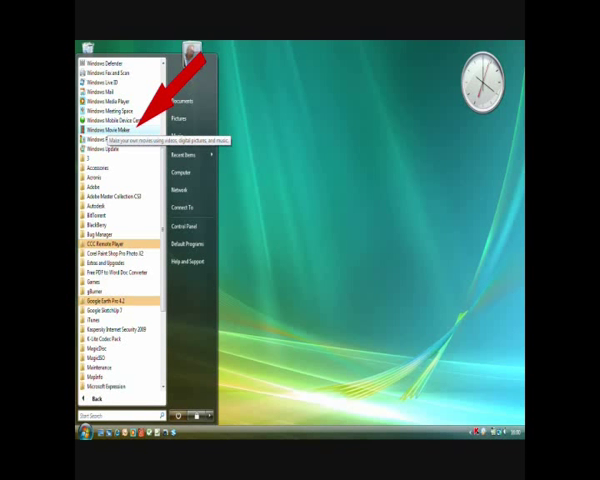
Launch Windows Movie Maker from the Start menu with an empty storyboard
{"action": "left_click", "coordinate": [107, 130]}
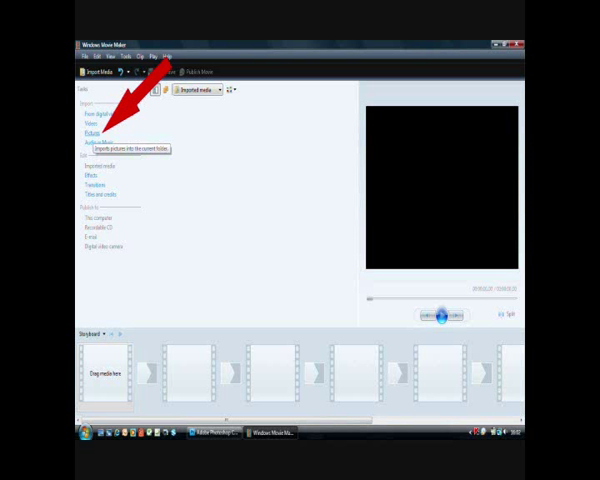
Import the sample photos into the project for the storyboard
{"action": "left_click", "coordinate": [87, 133]}
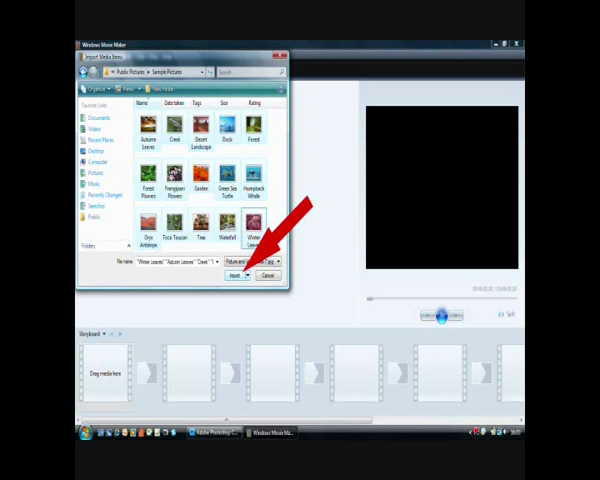
{"action": "left_click", "coordinate": [238, 281]}
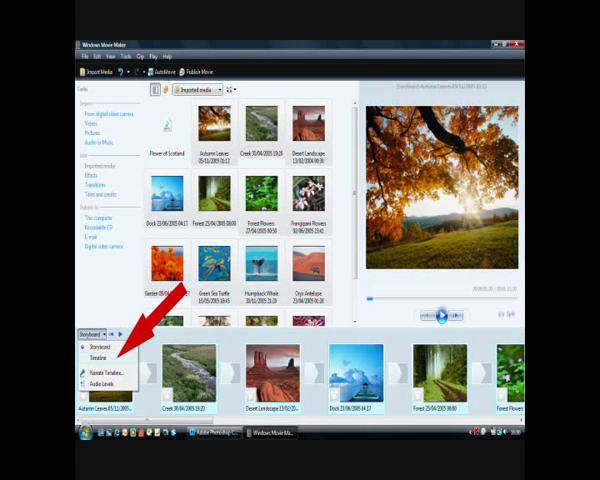
Place Flower of Scotland on the Audio/Music track in Timeline view and set it to Fade Out
{"action": "left_click", "coordinate": [92, 355]}
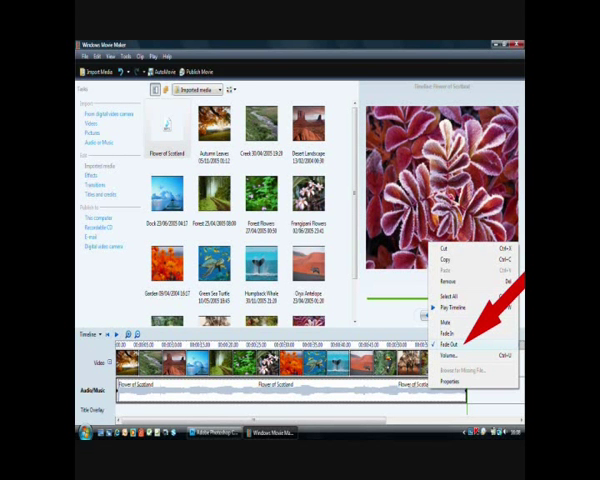
{"action": "left_click", "coordinate": [95, 335]}
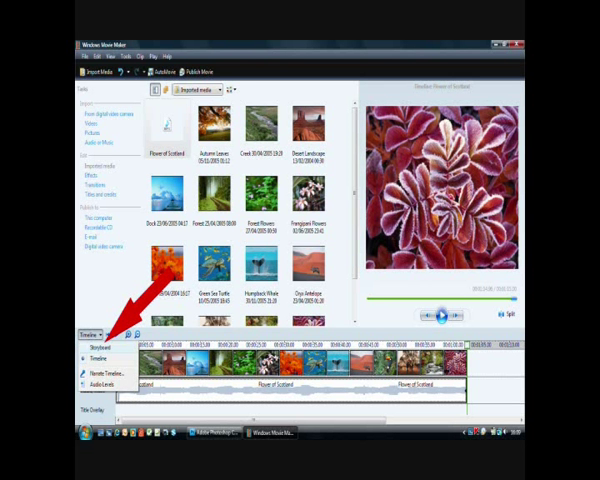
Add the Shatter, In transition between the creek and Desert Landscape photos in Storyboard view
{"action": "left_click", "coordinate": [98, 174]}
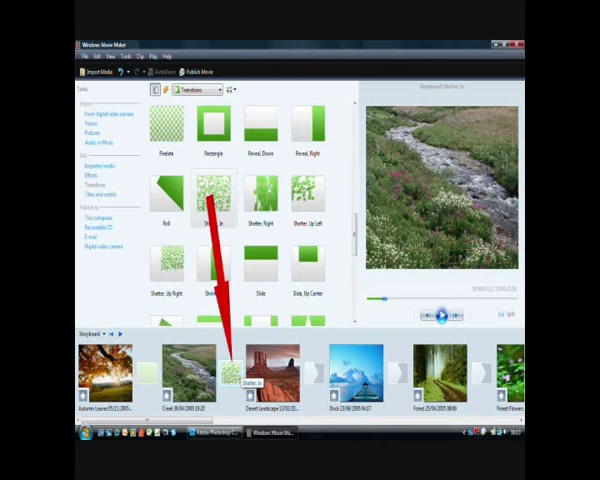
{"action": "left_click", "coordinate": [441, 316]}
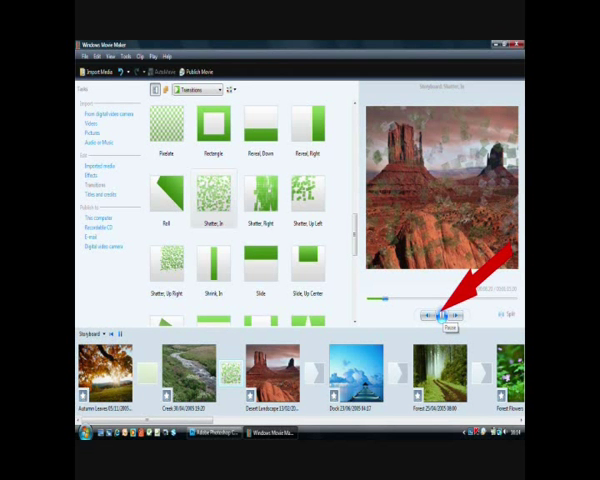
{"action": "left_click", "coordinate": [120, 55]}
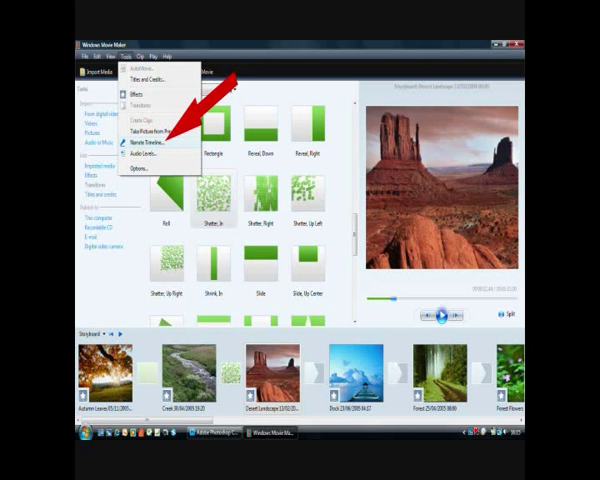
{"action": "left_click", "coordinate": [148, 146]}
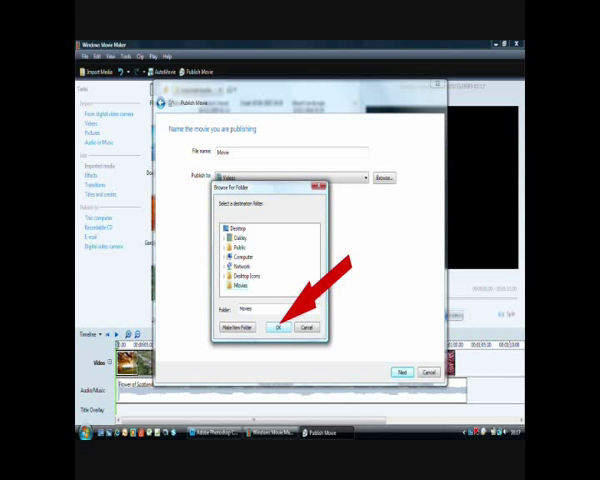
Publish the movie to the Desktop Movies folder using the More settings quality option
{"action": "left_click", "coordinate": [281, 328]}
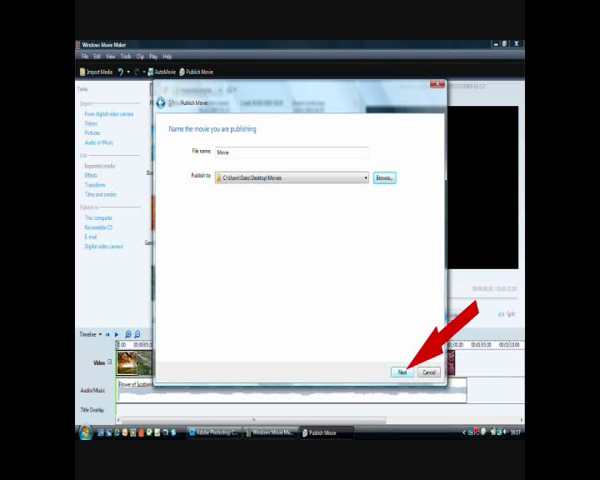
{"action": "left_click", "coordinate": [404, 370]}
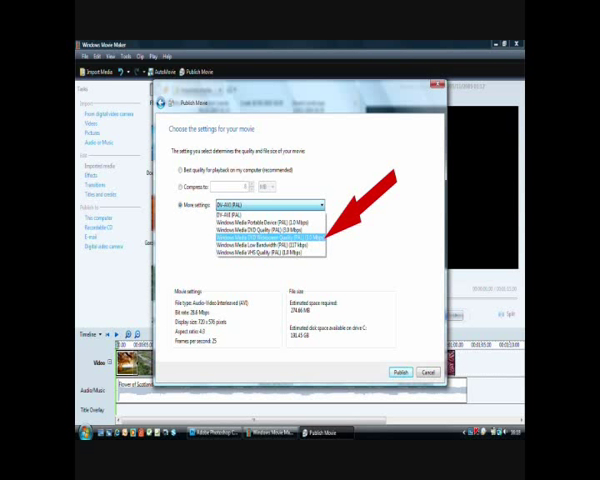
{"action": "left_click", "coordinate": [396, 369]}
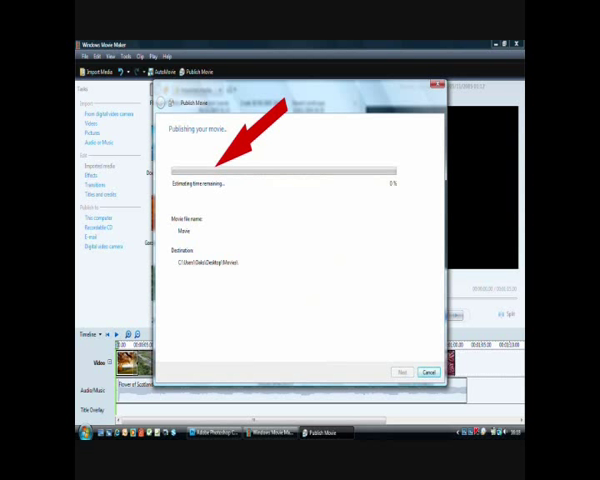